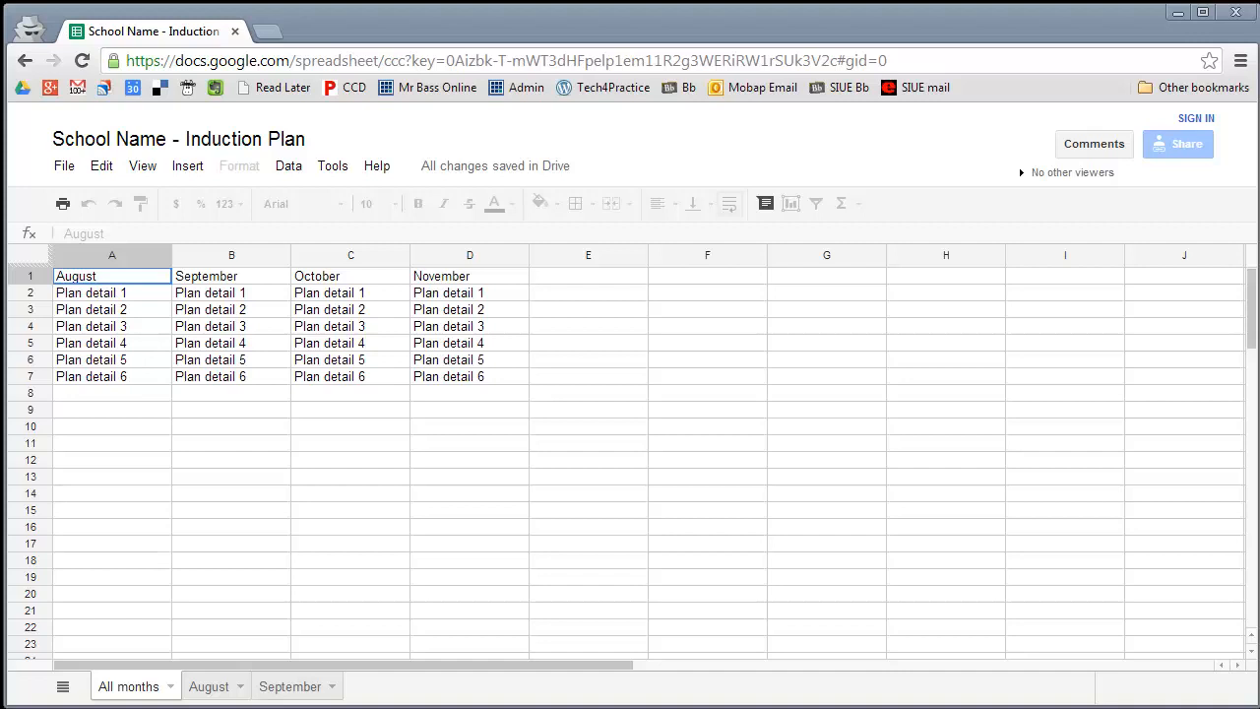
mouse_move(311, 559)
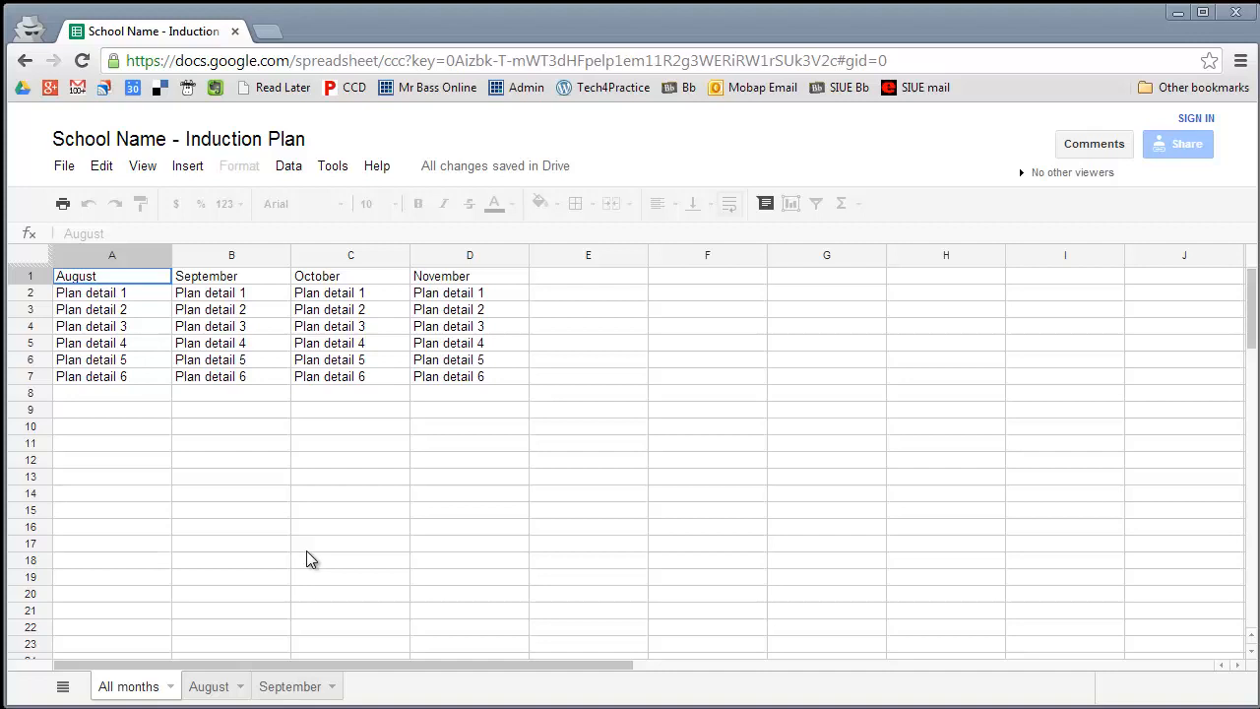
mouse_move(116, 315)
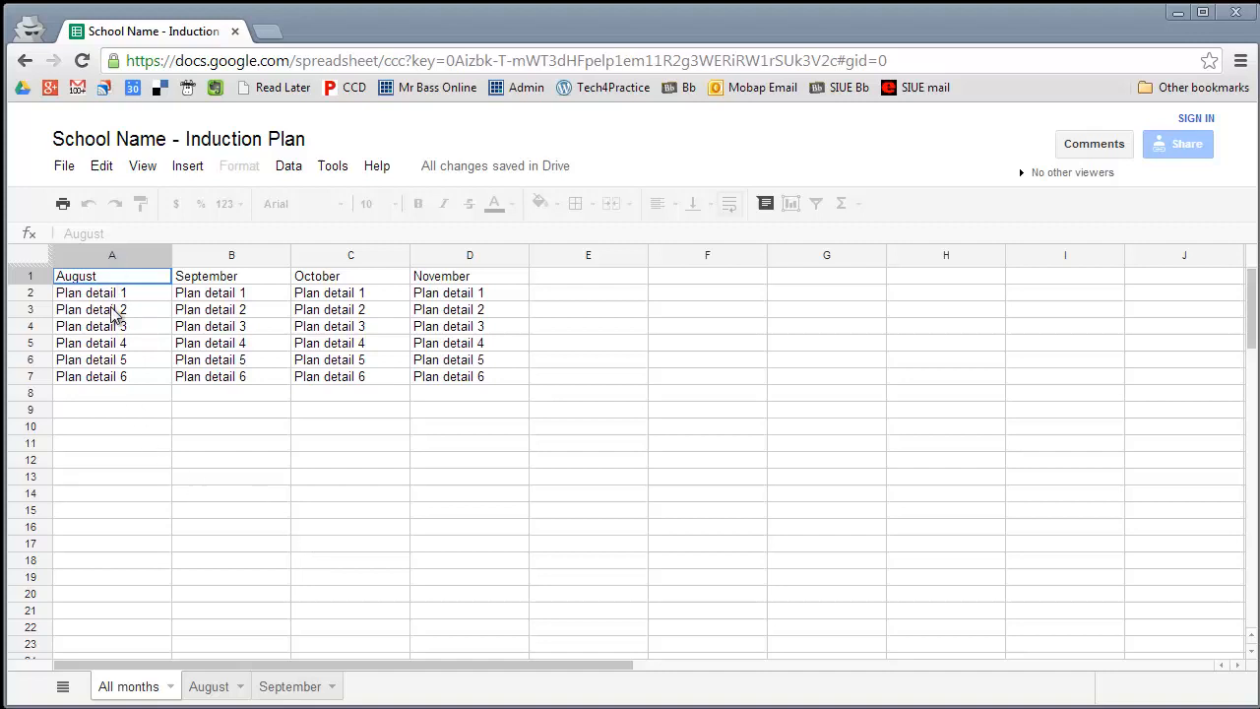
mouse_move(522, 392)
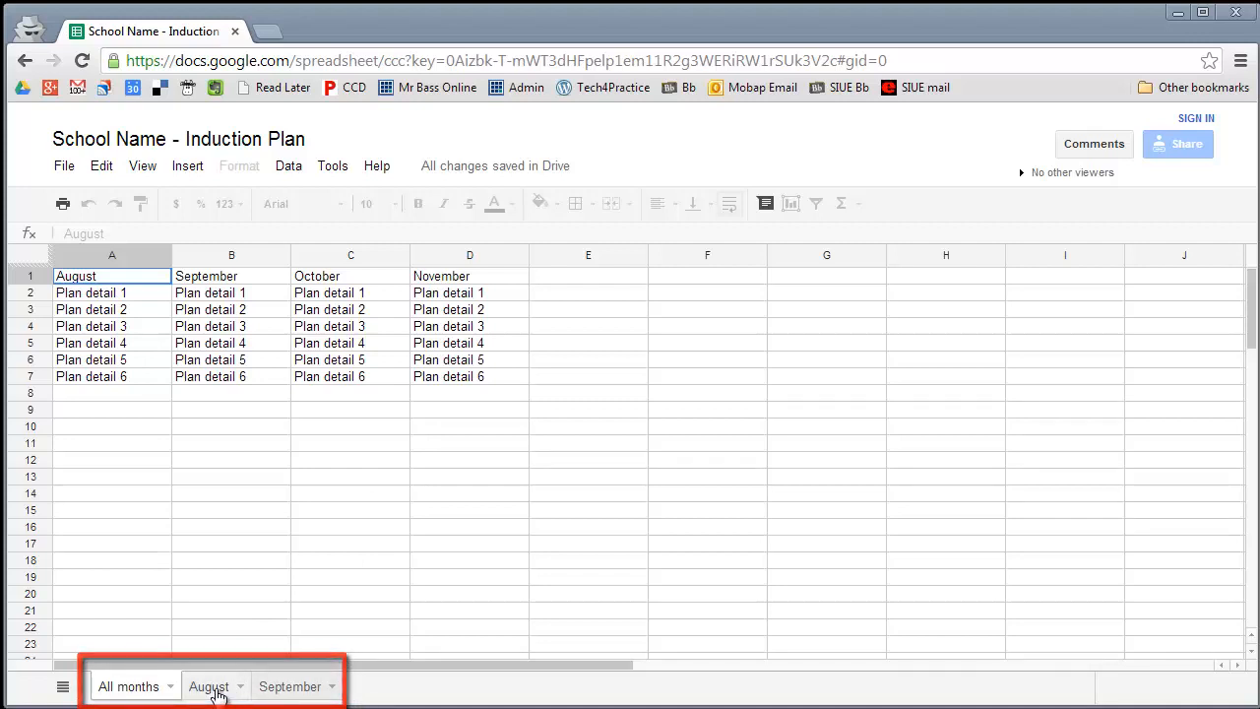
- Look through the August and September sheets, then select cell B4 on All months
click(207, 686)
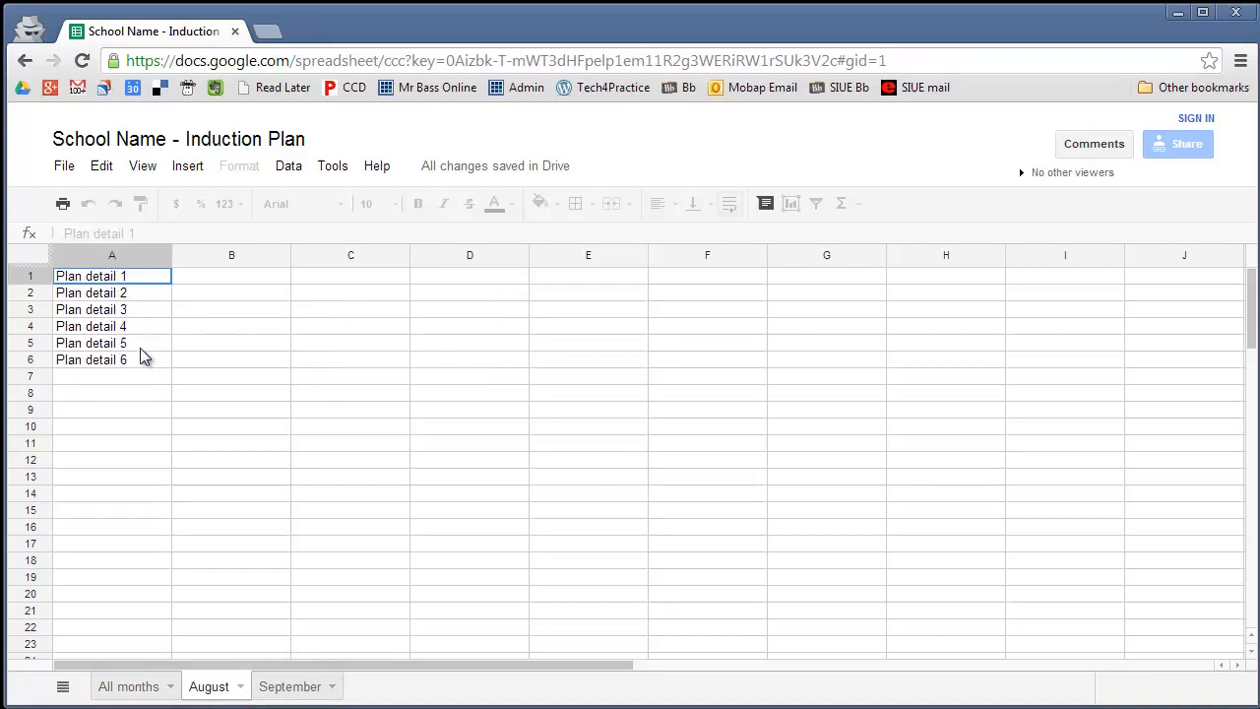
click(289, 686)
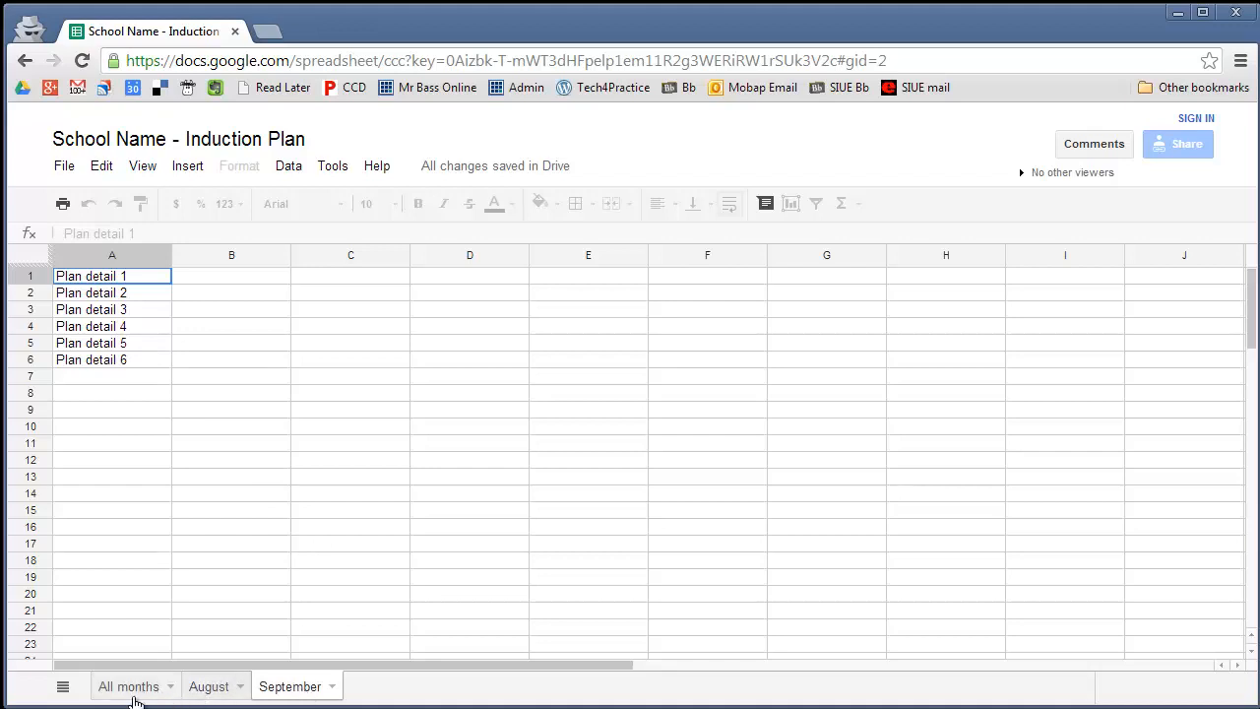
click(128, 686)
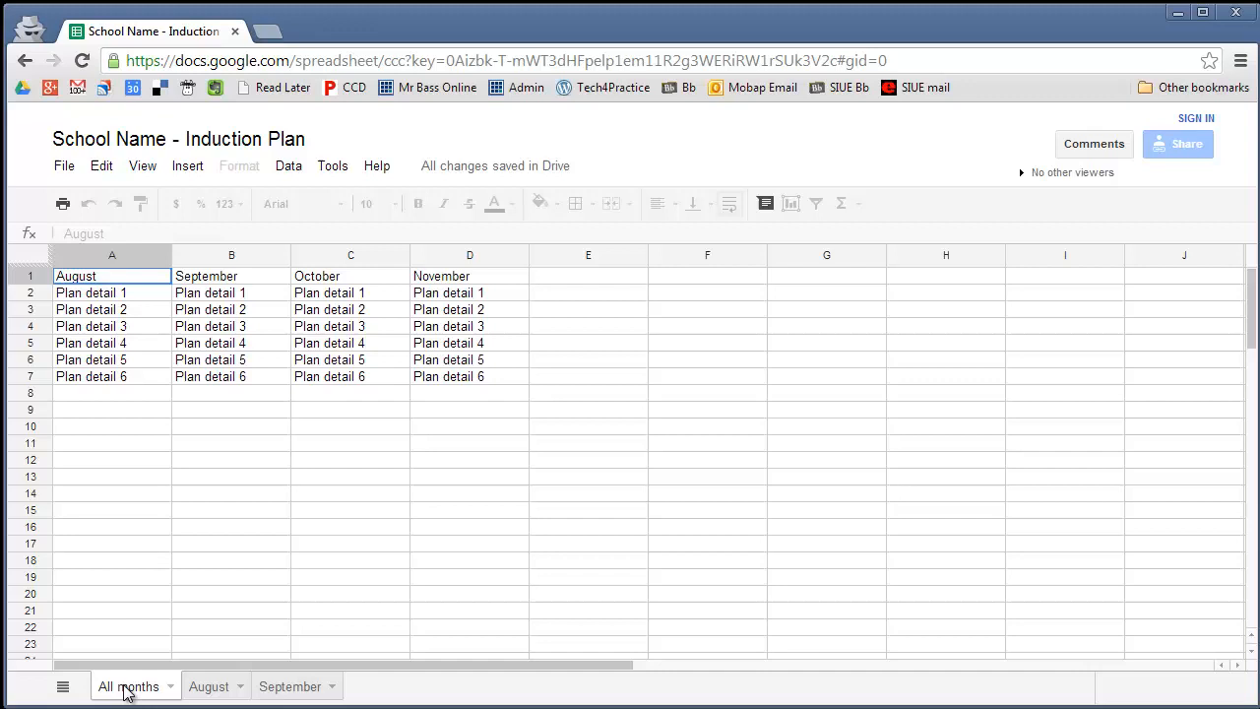
mouse_move(217, 340)
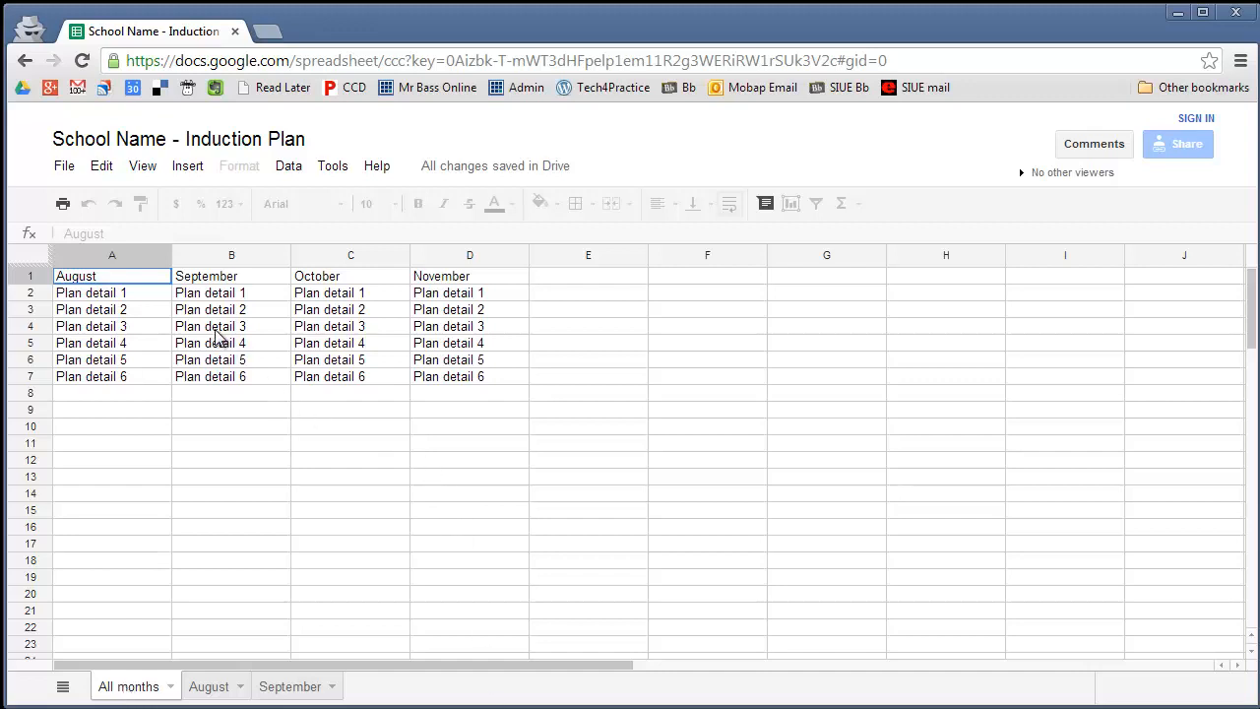
click(231, 326)
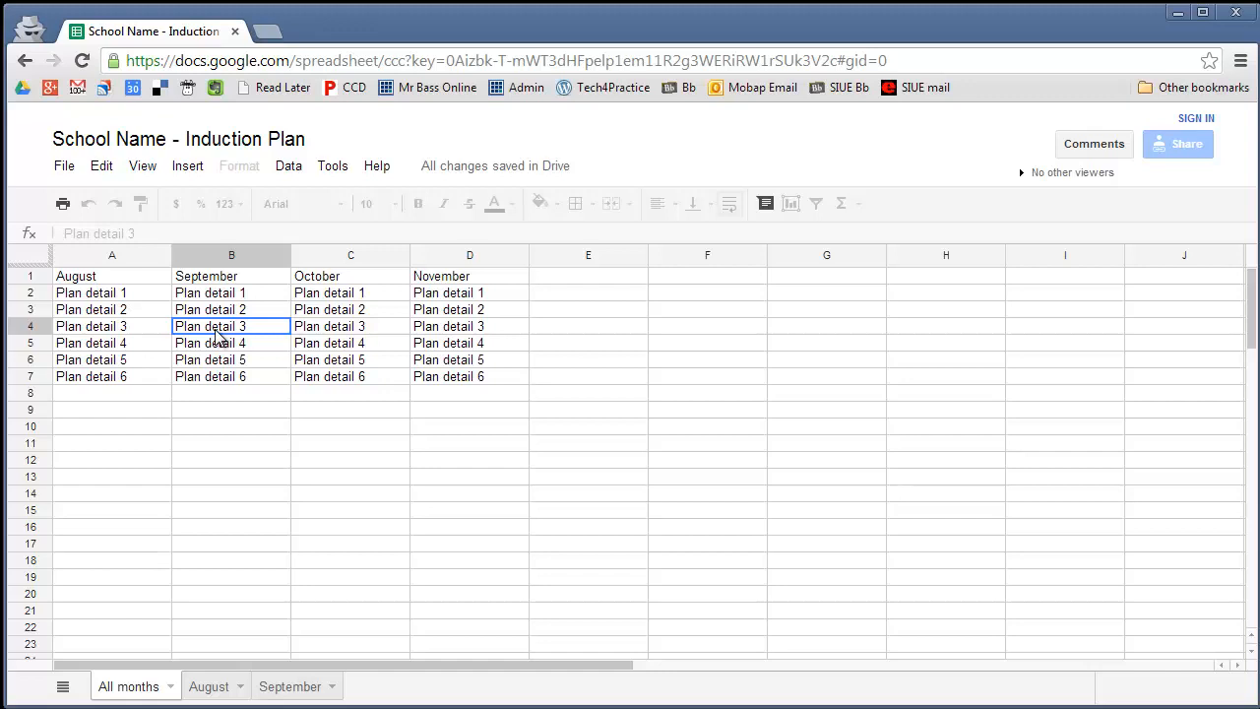
mouse_move(470, 374)
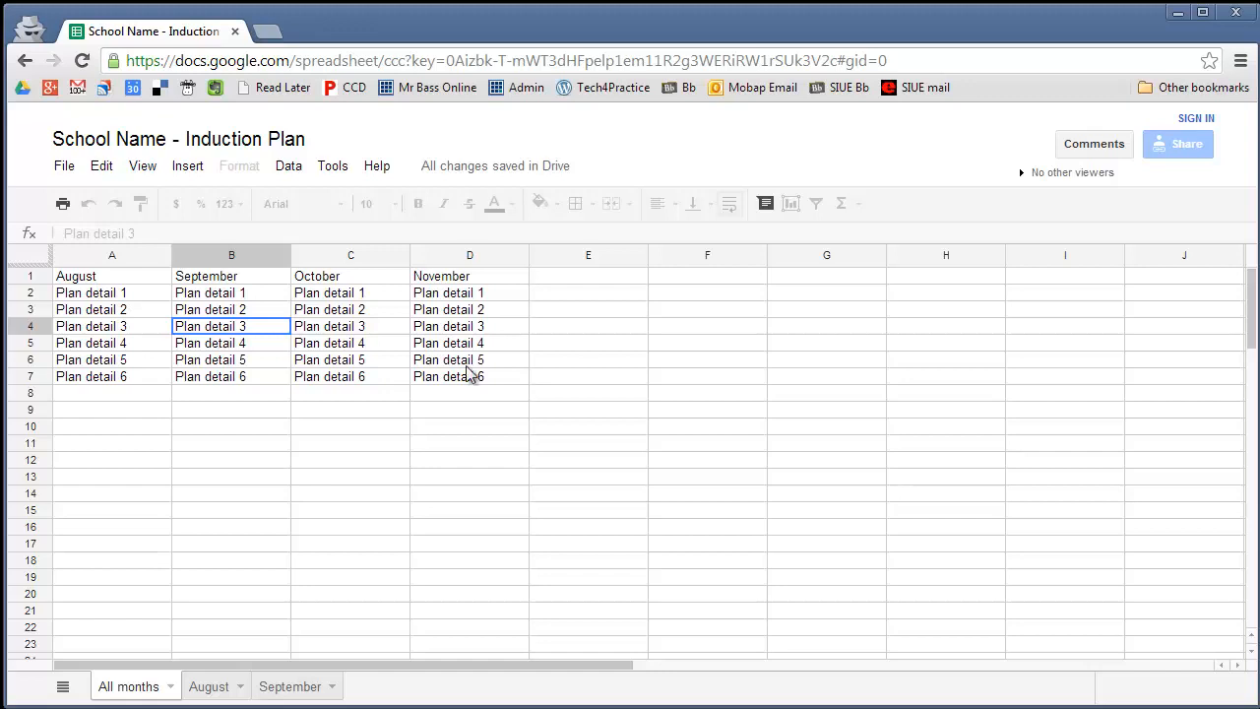
mouse_move(770, 234)
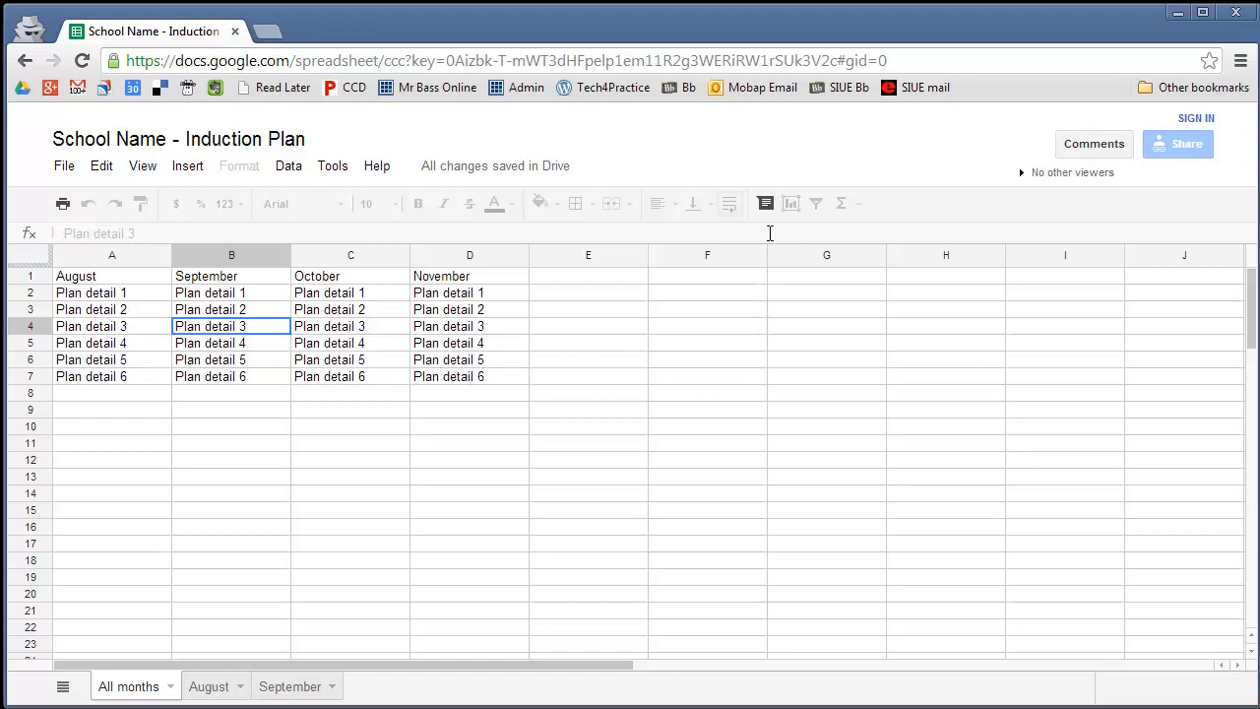
mouse_move(765, 204)
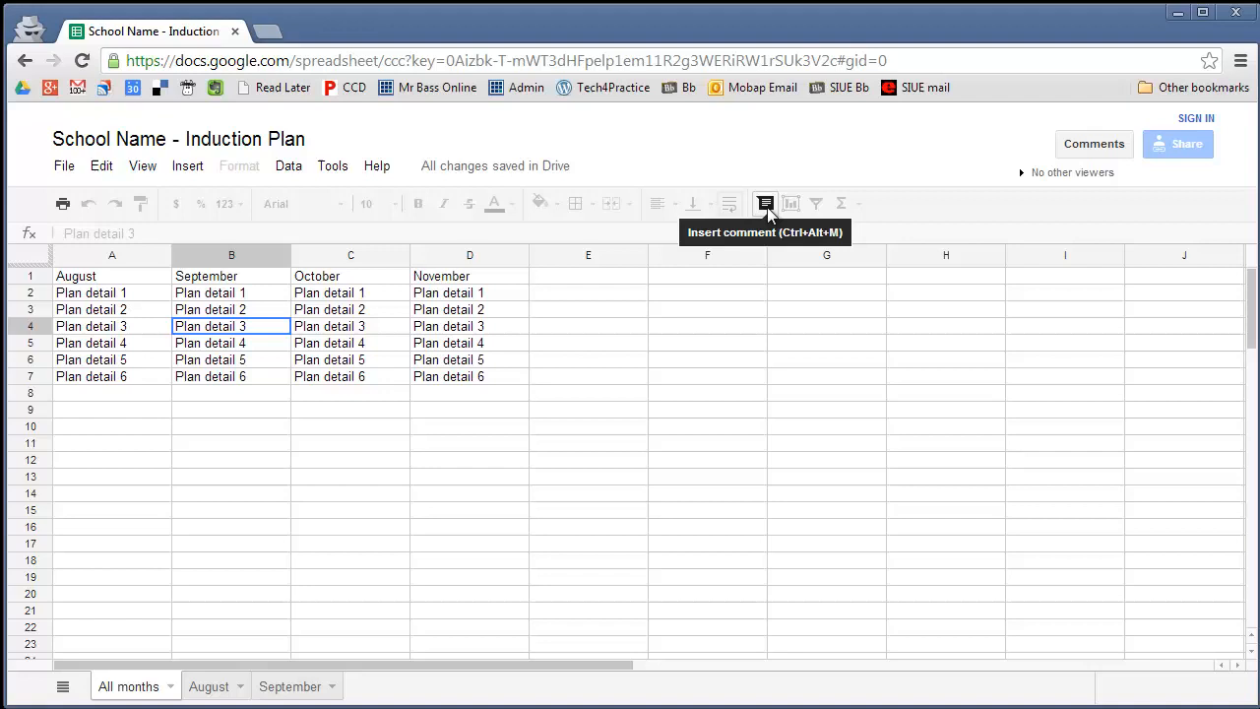
- Post a comment on cell B4 reading 'This is a good idea - Bill'
click(765, 204)
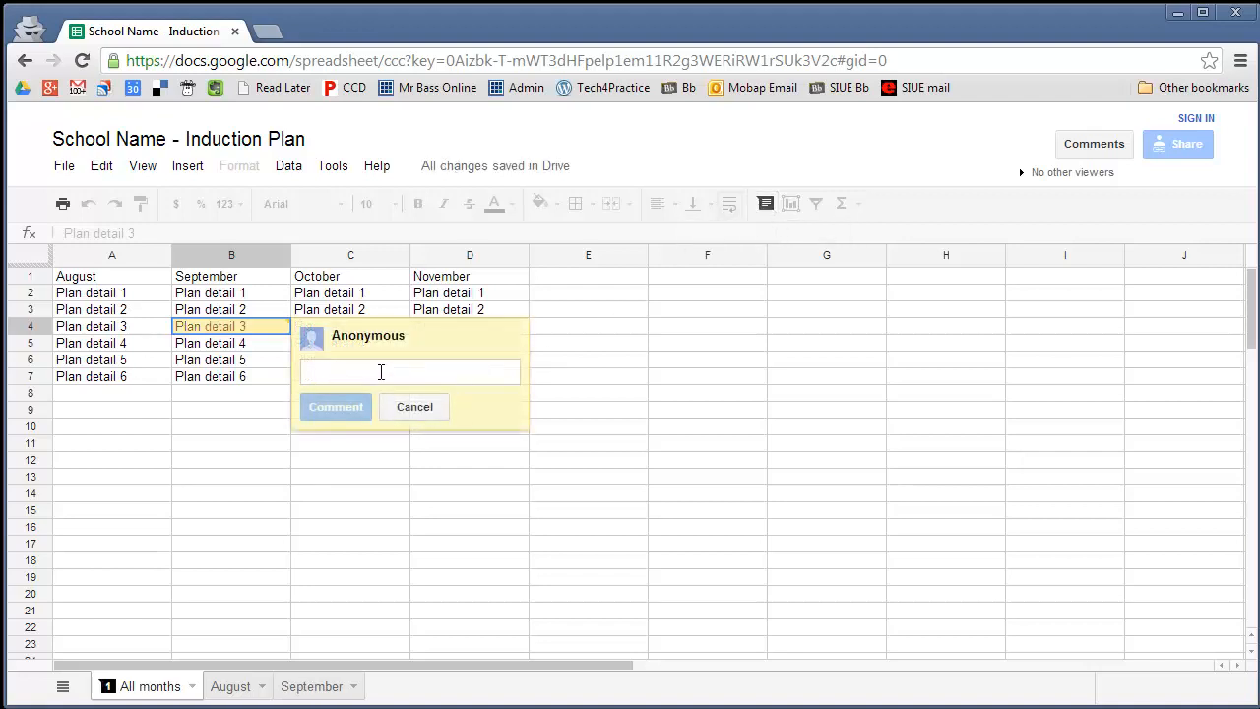
text(This is)
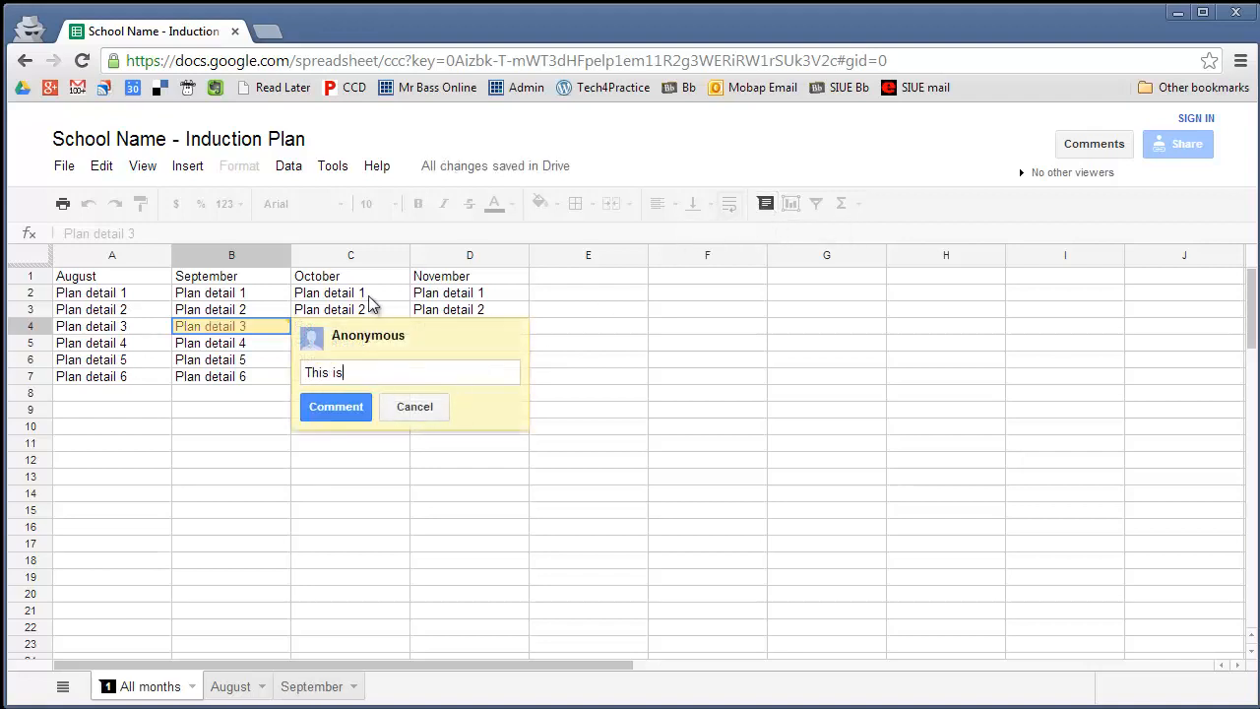
text(a good idera)
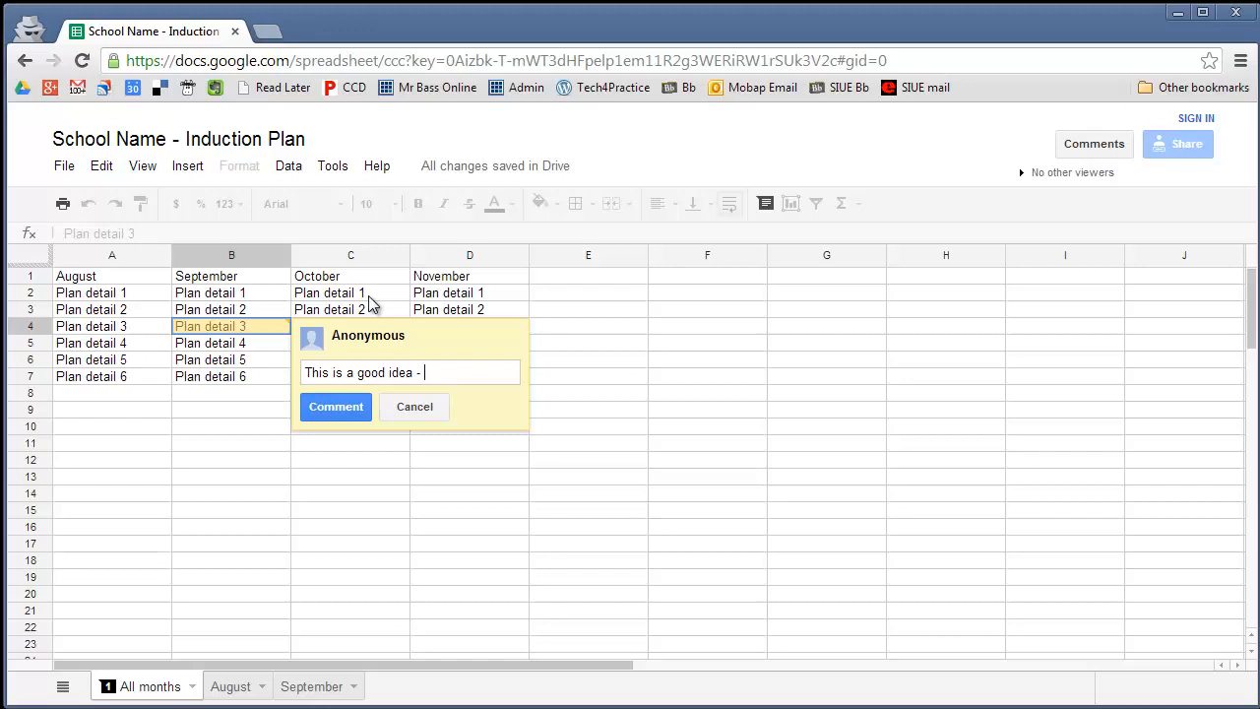
text(Bill)
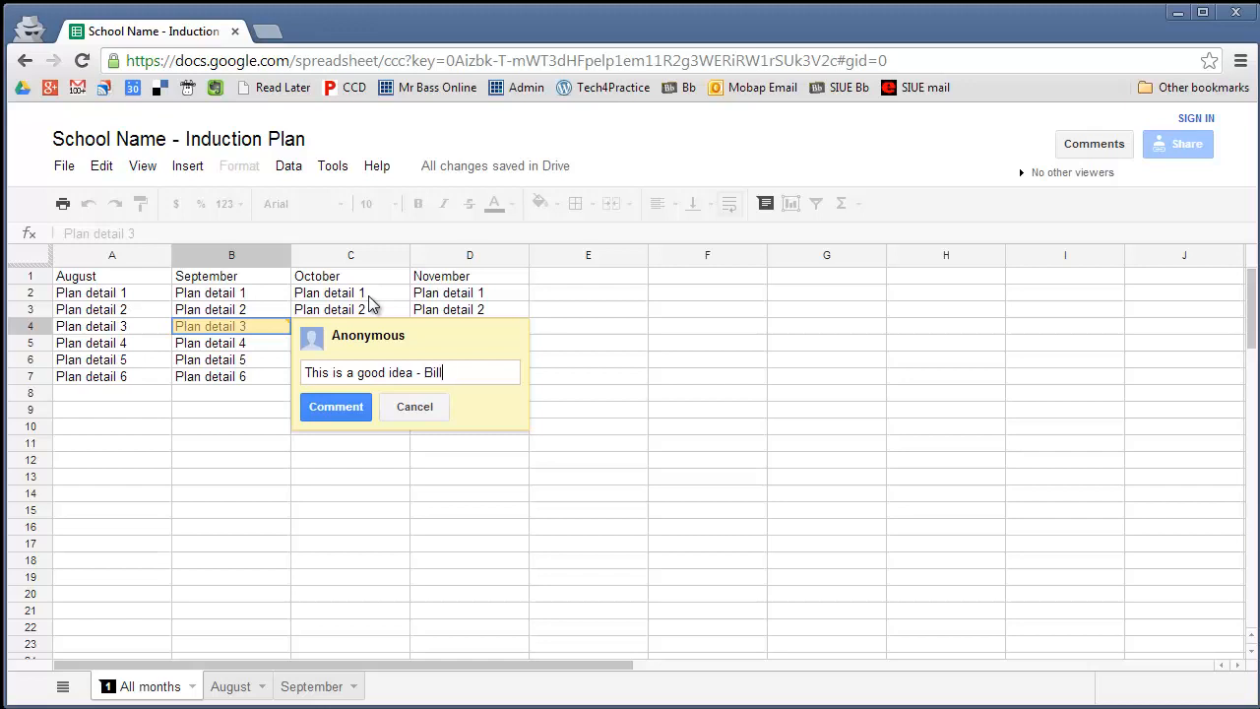
click(336, 407)
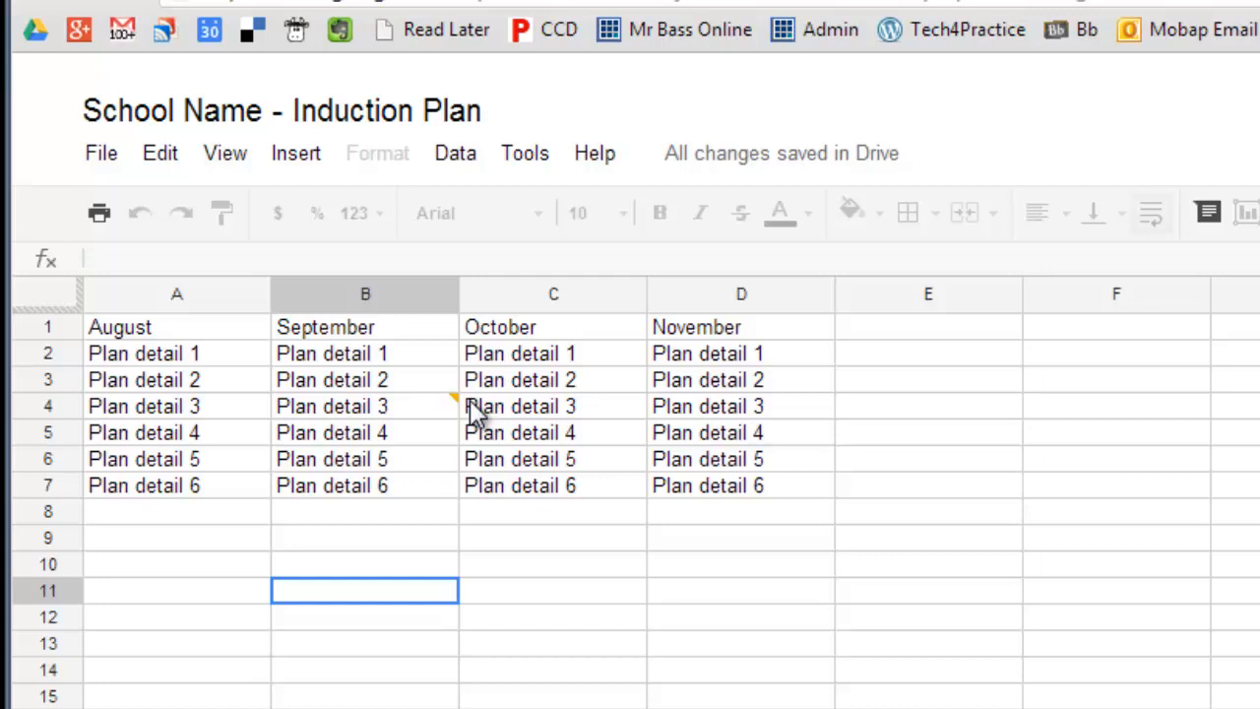
mouse_move(410, 471)
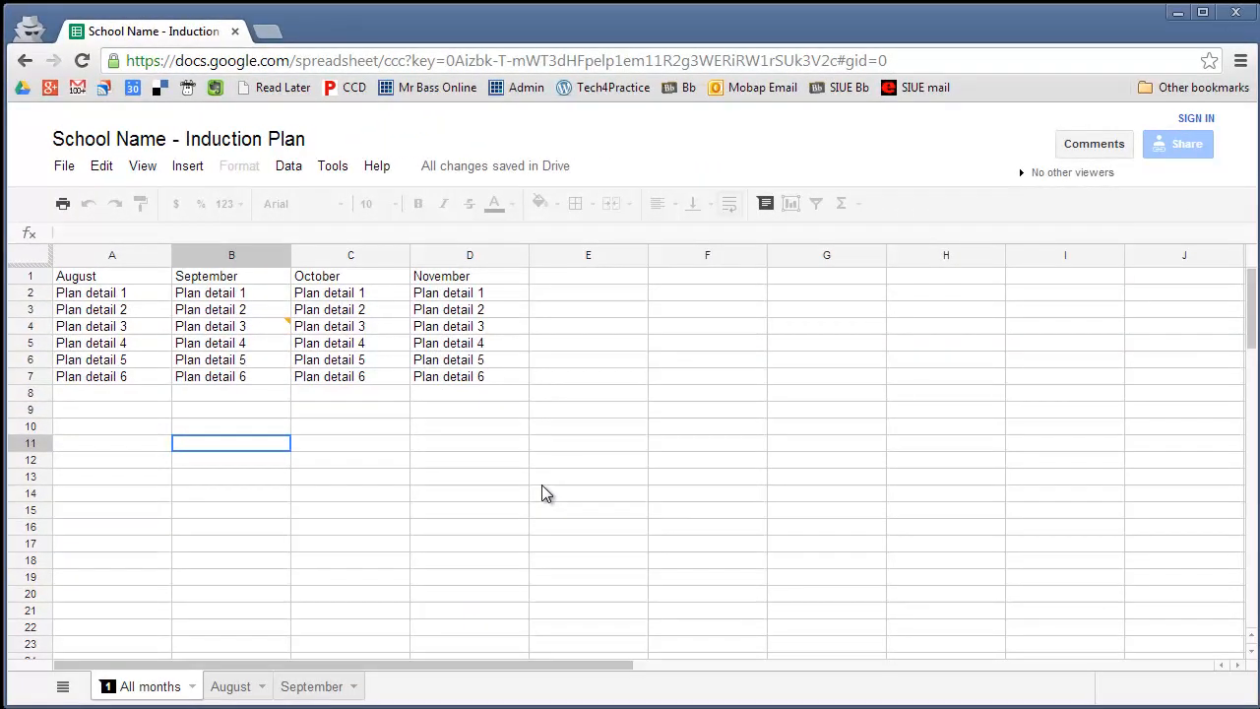
- Select cell D2 and post the comment 'This needs work - Bill' from its right-click menu
click(470, 343)
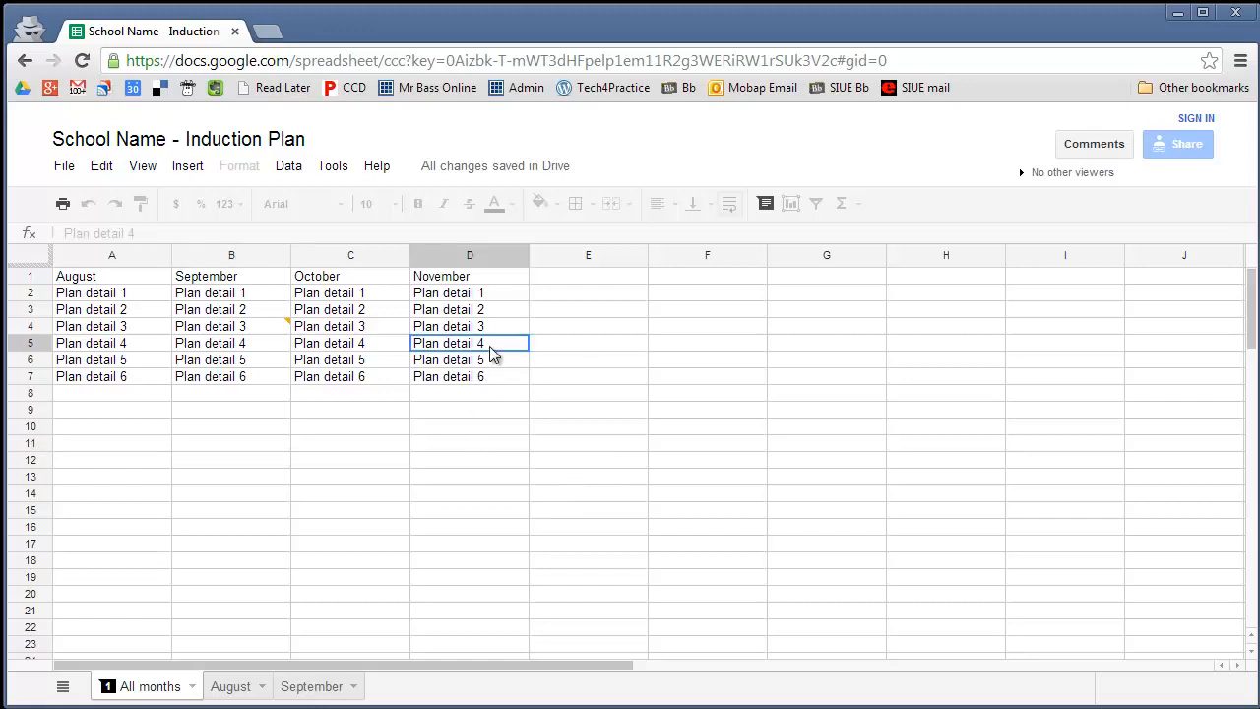
click(468, 293)
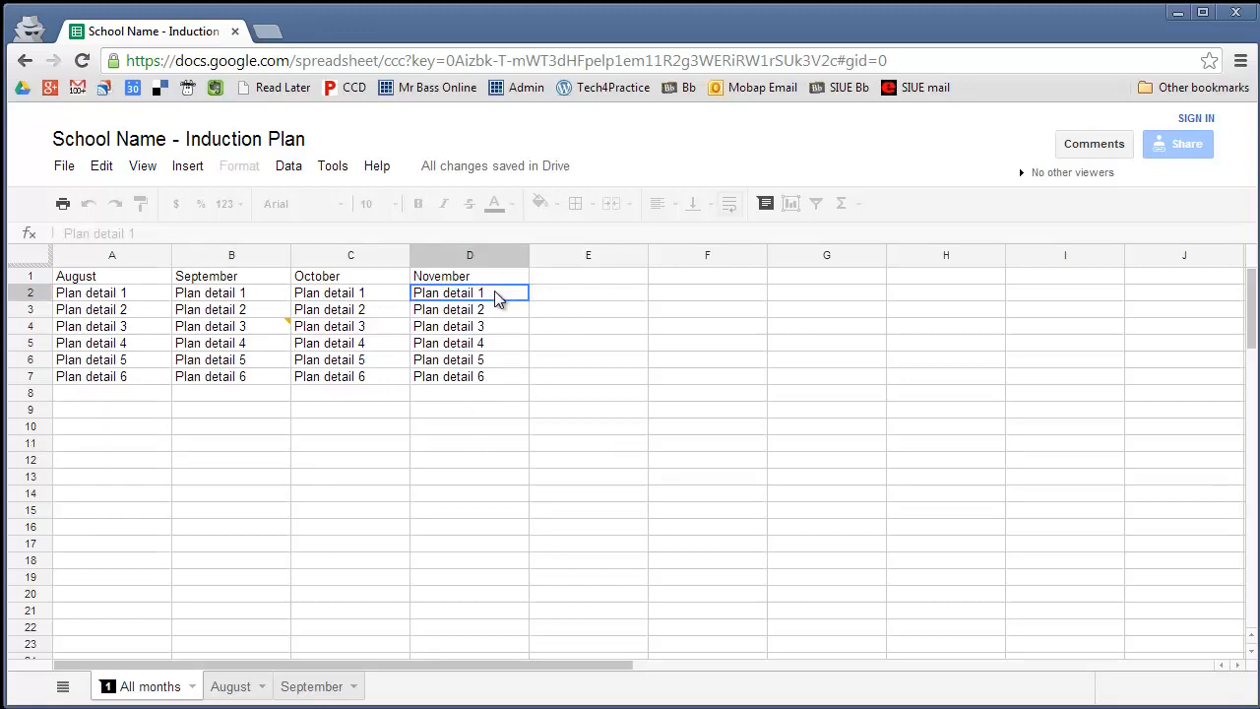
right_click(448, 292)
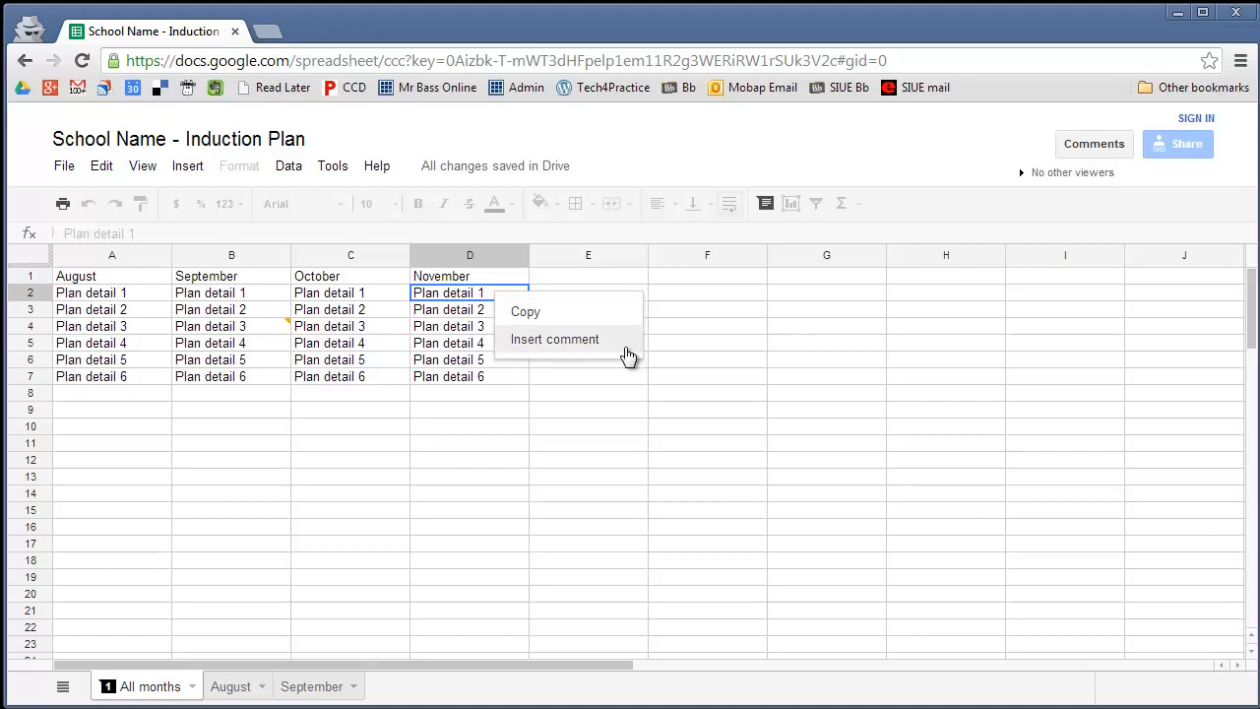
click(554, 338)
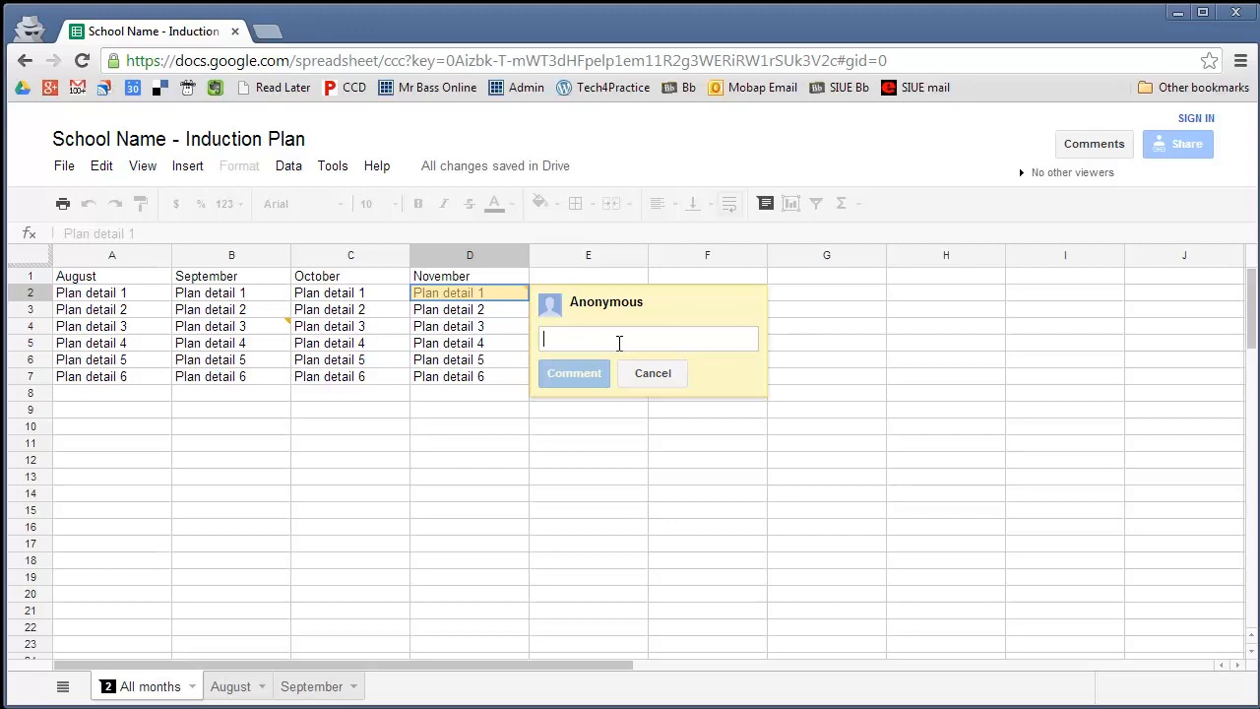
text(This needs work - Bill)
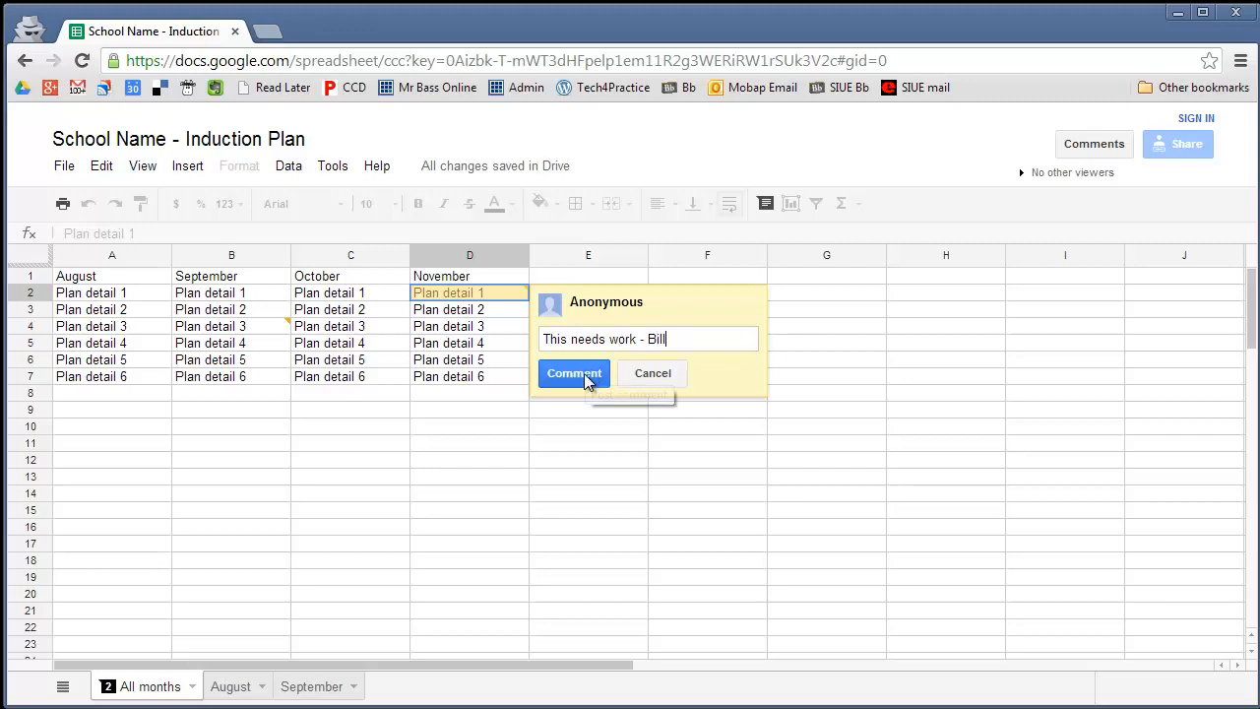
click(573, 373)
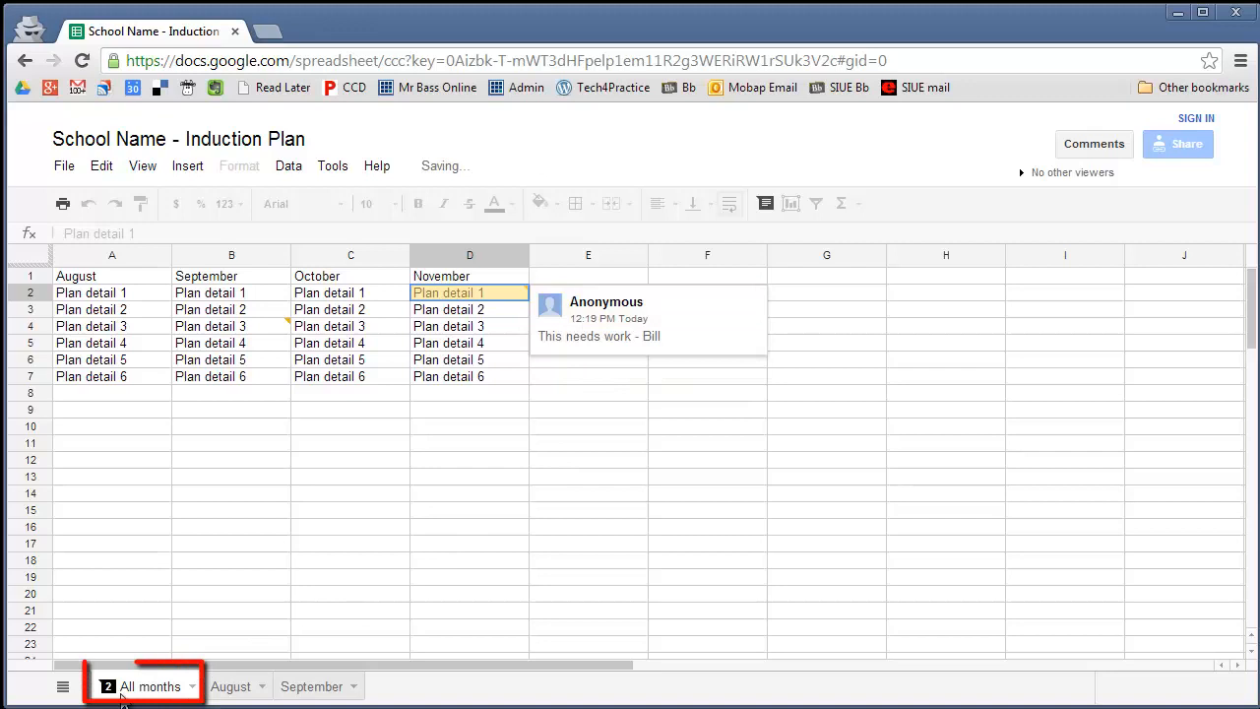
- Dismiss the D2 comment card and select empty cell D21
click(470, 293)
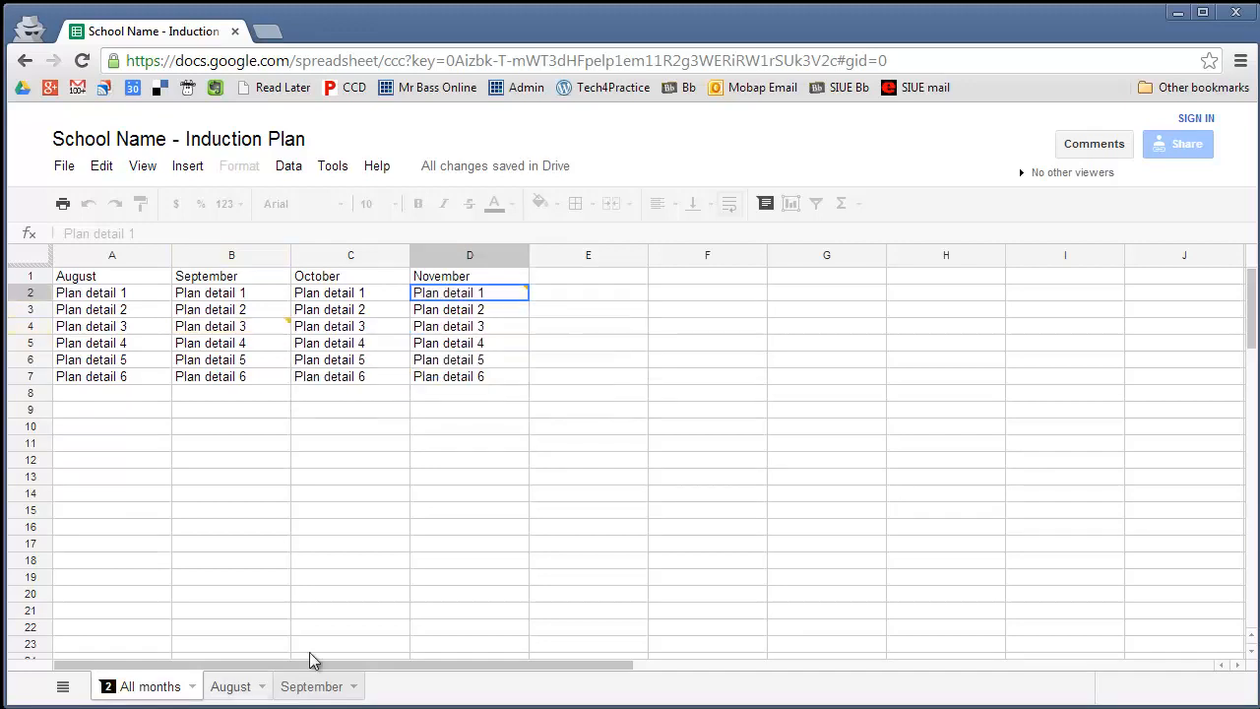
click(468, 610)
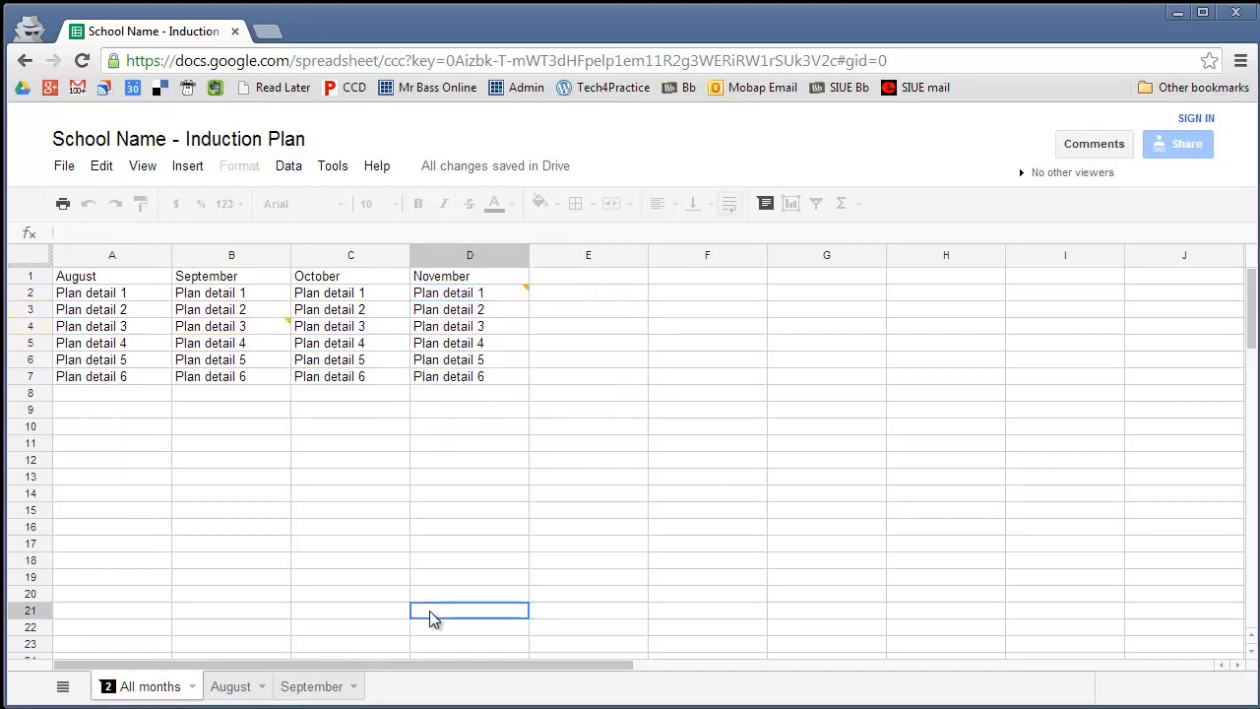